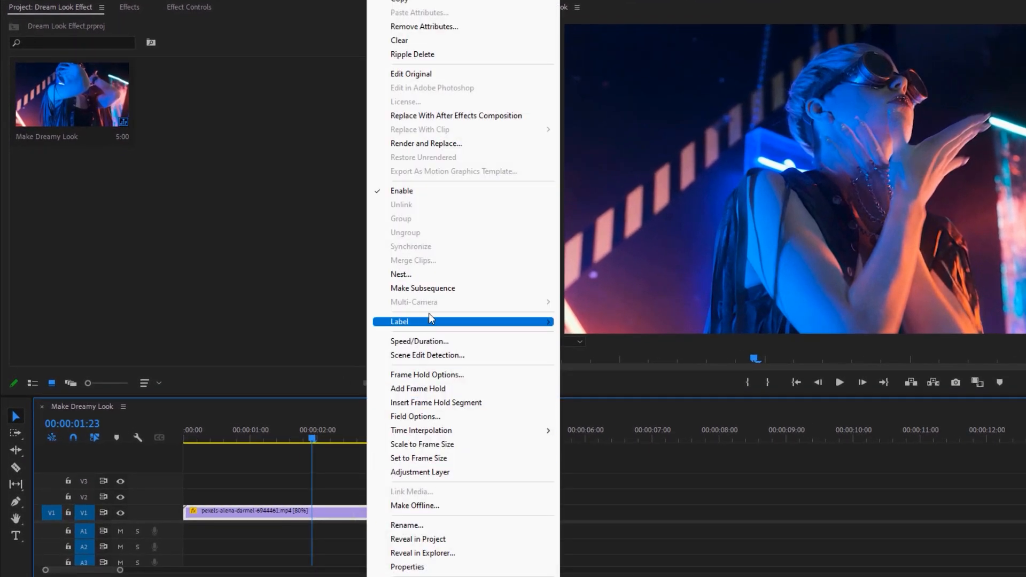
Step: Nest the V1 footage clip as 'Nested Sequence 08'
click(401, 274)
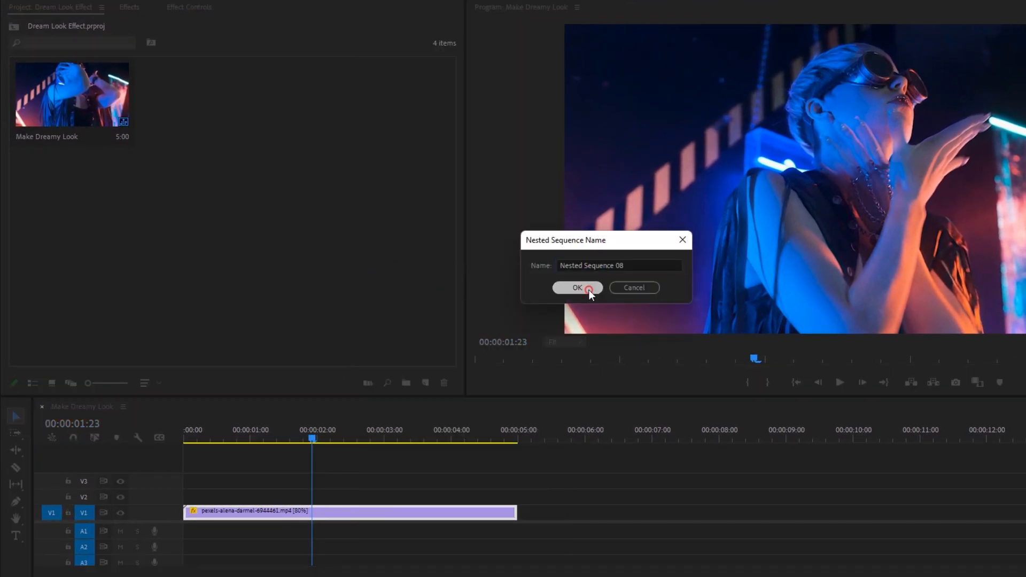
click(584, 289)
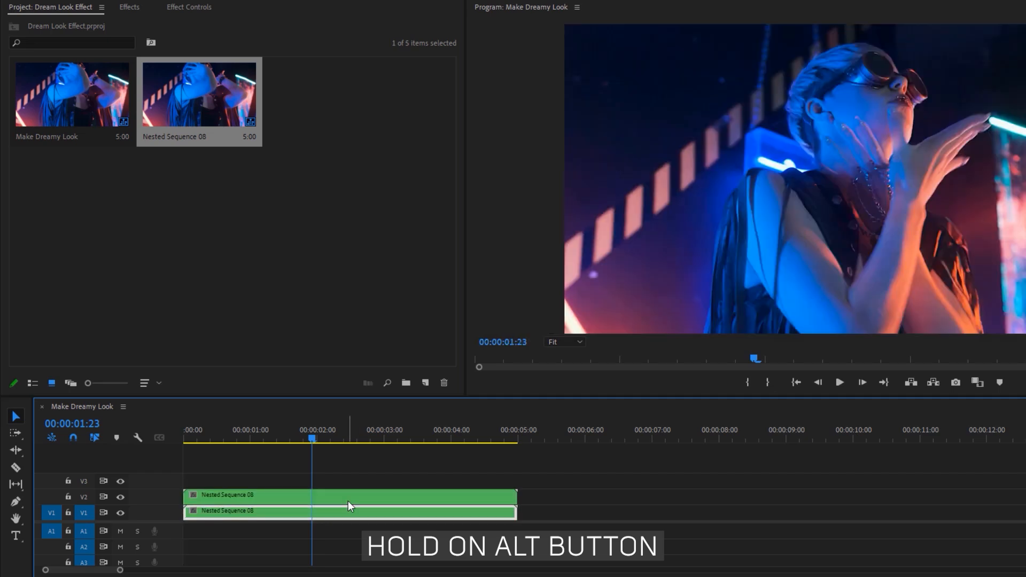
Step: Duplicate the nested clip onto the track above by Alt-dragging
drag(351, 511, 351, 481)
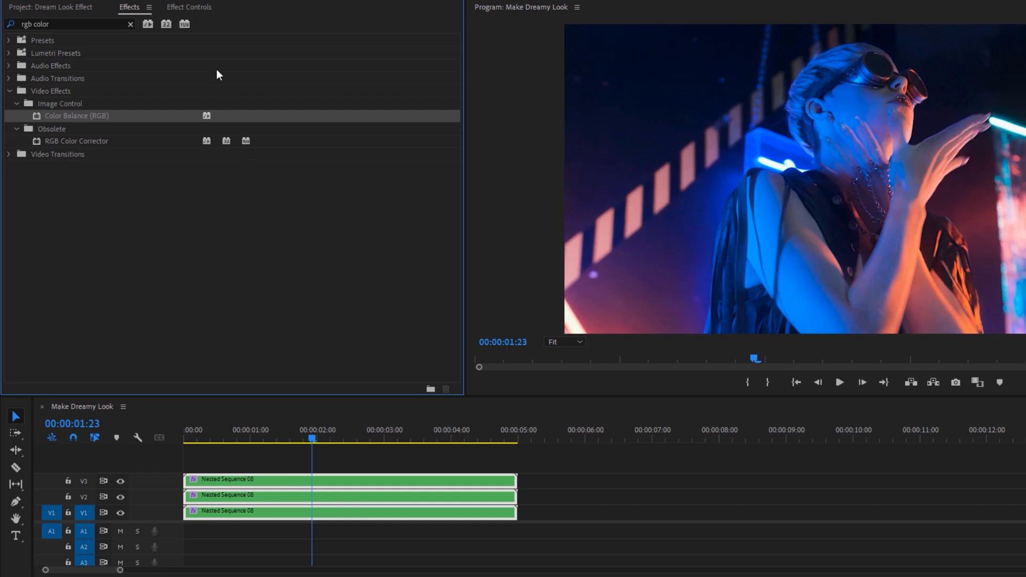
Step: Apply Color Balance (RGB) to the three stacked clips and inspect the top one
click(189, 7)
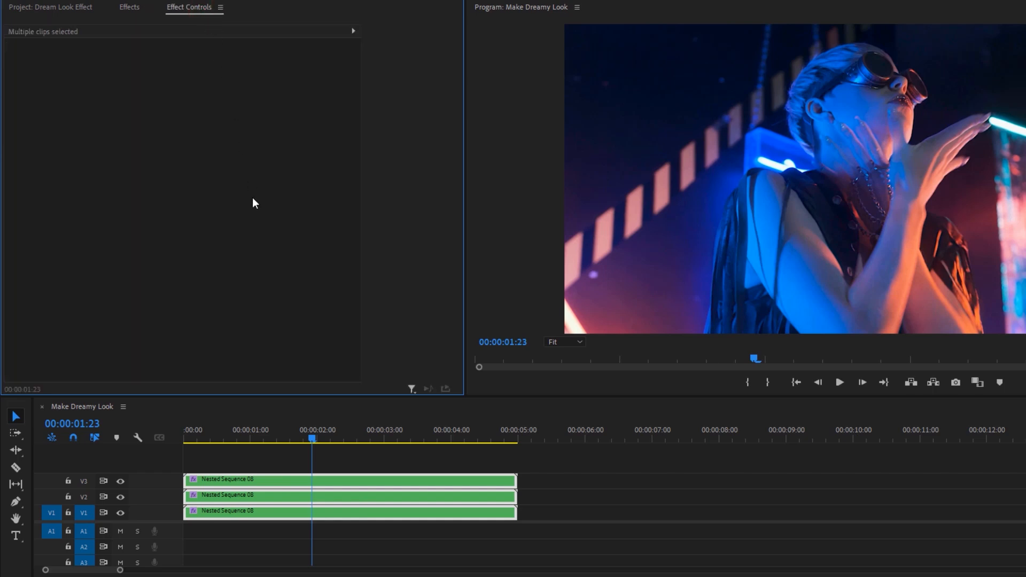
click(293, 486)
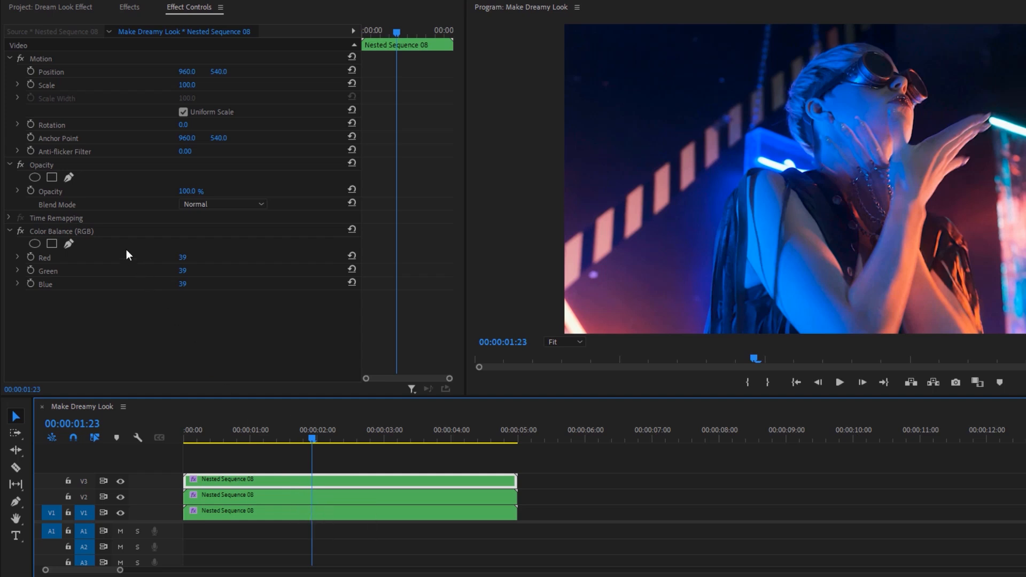
Step: Set top clip to pure red, adjust the middle, and blend the blue bottom clip in Screen
double_click(186, 271)
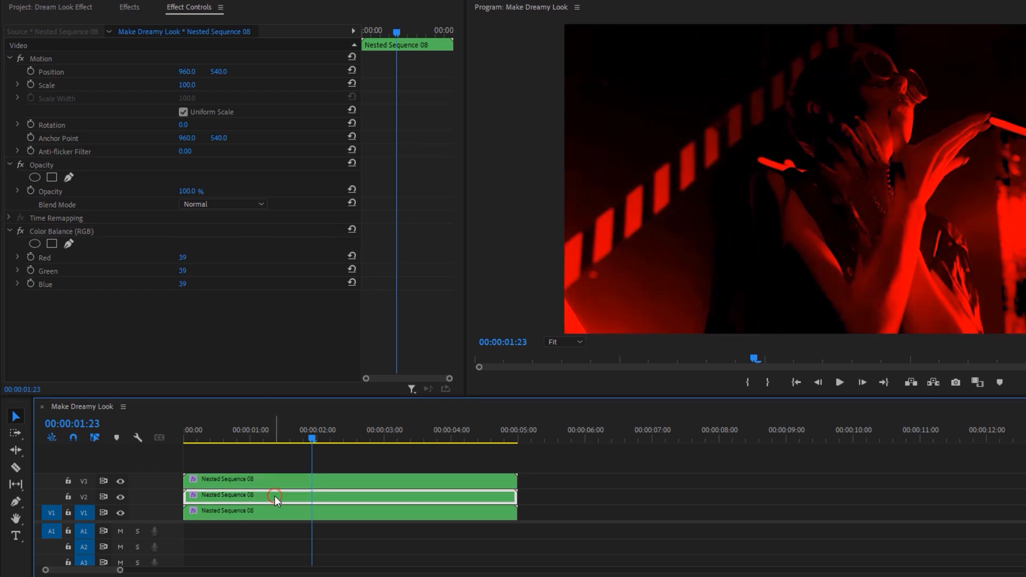
double_click(182, 256)
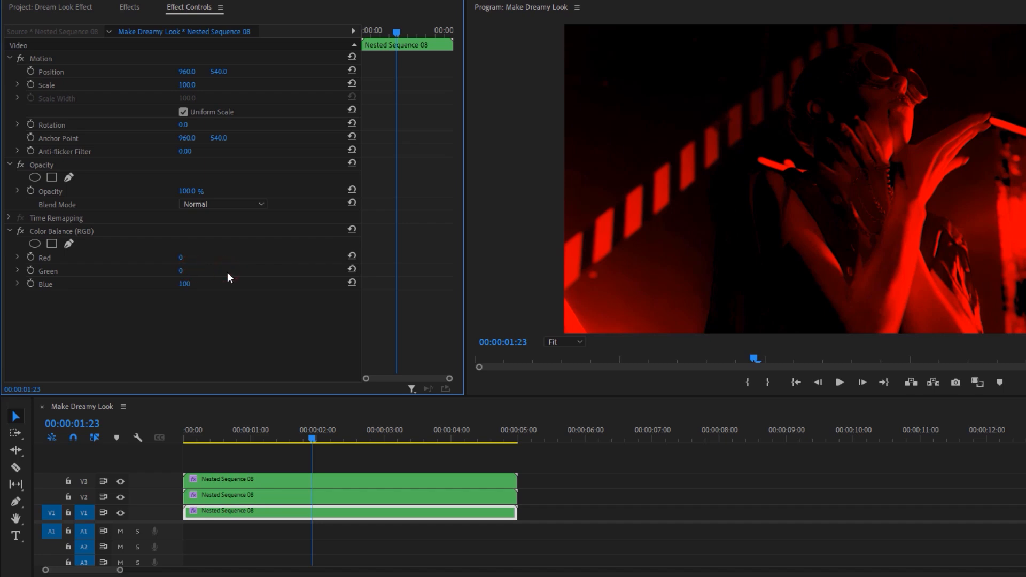
click(222, 204)
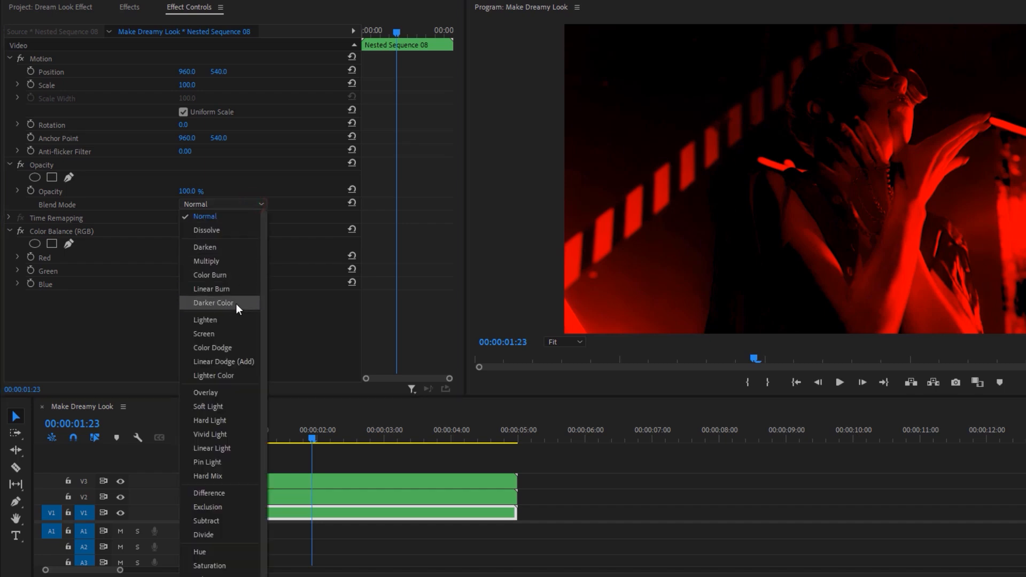
click(205, 216)
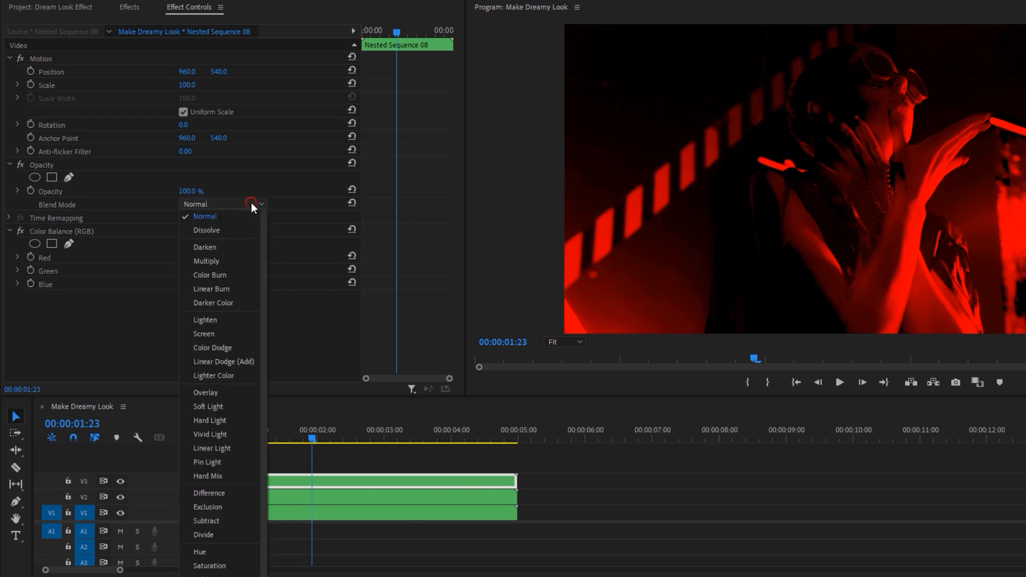
Step: Blend the red top clip in Screen mode and enlarge the preview
click(203, 333)
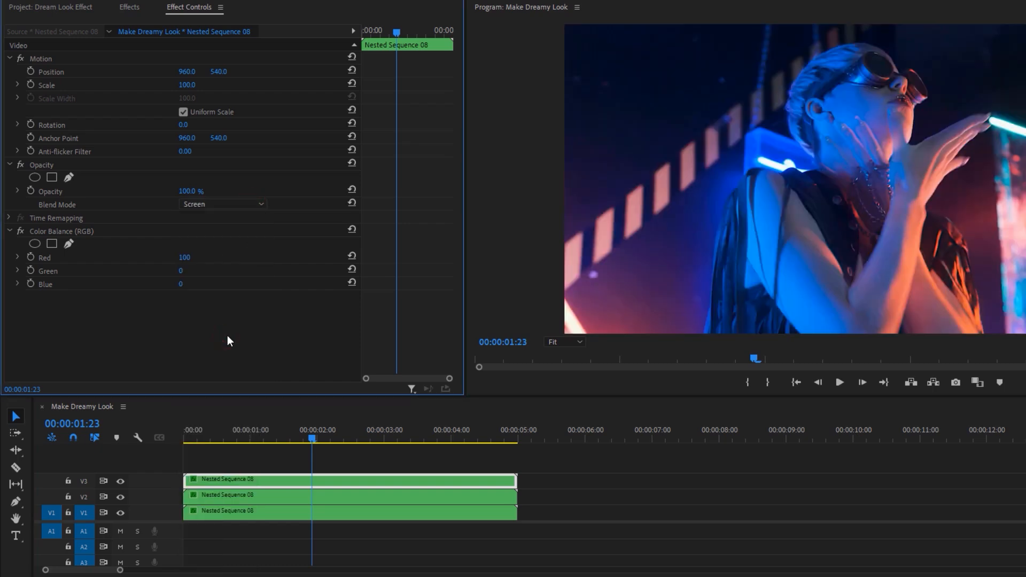
double_click(186, 84)
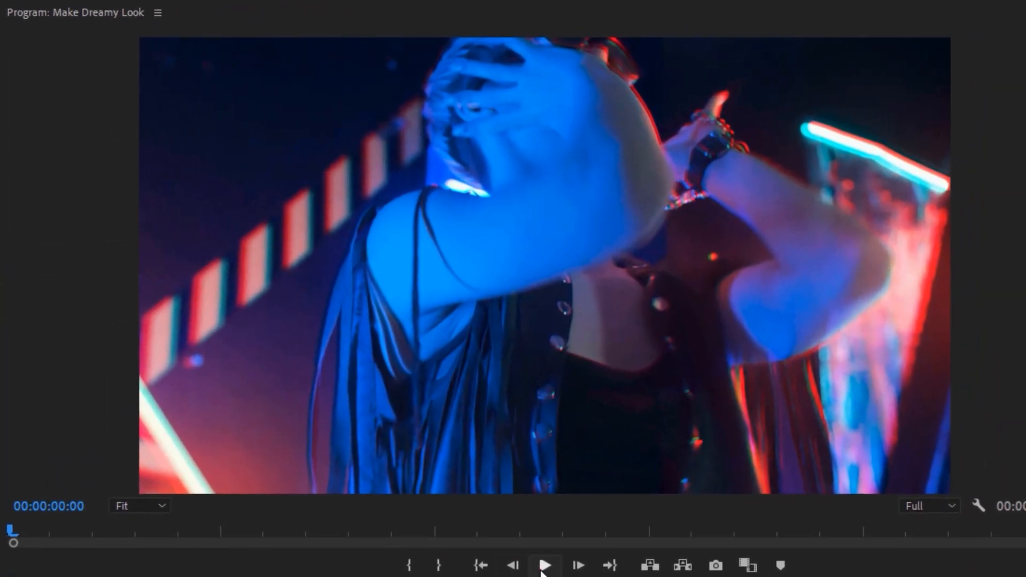
Step: Preview the 102% colour-split fringe, then return to the project bin
click(544, 564)
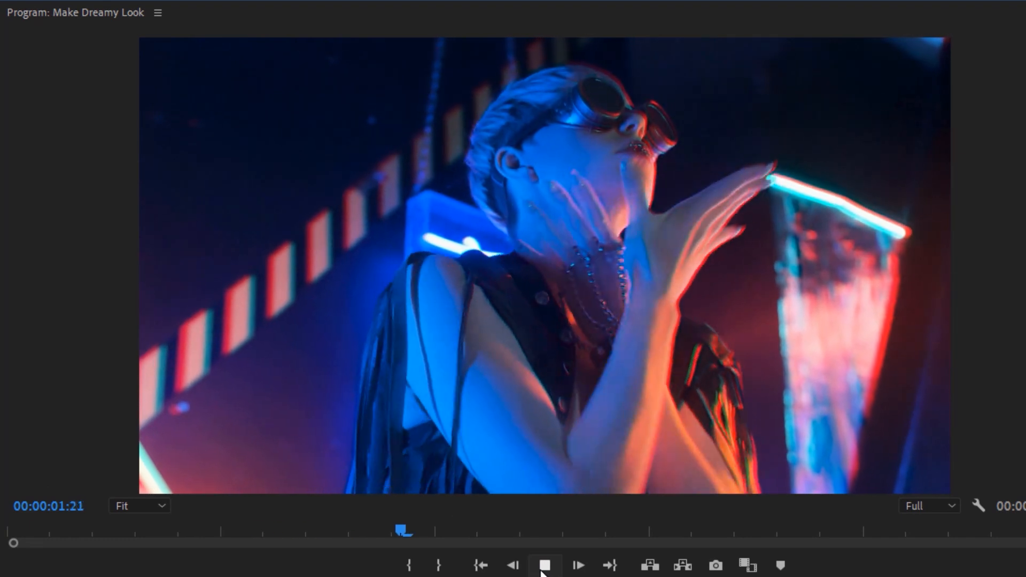
click(545, 564)
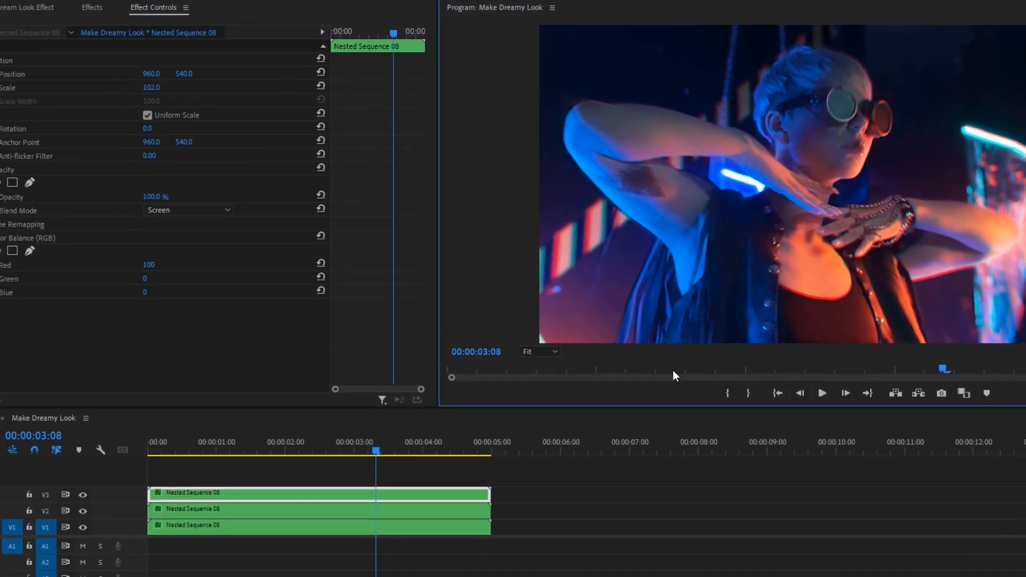
click(48, 6)
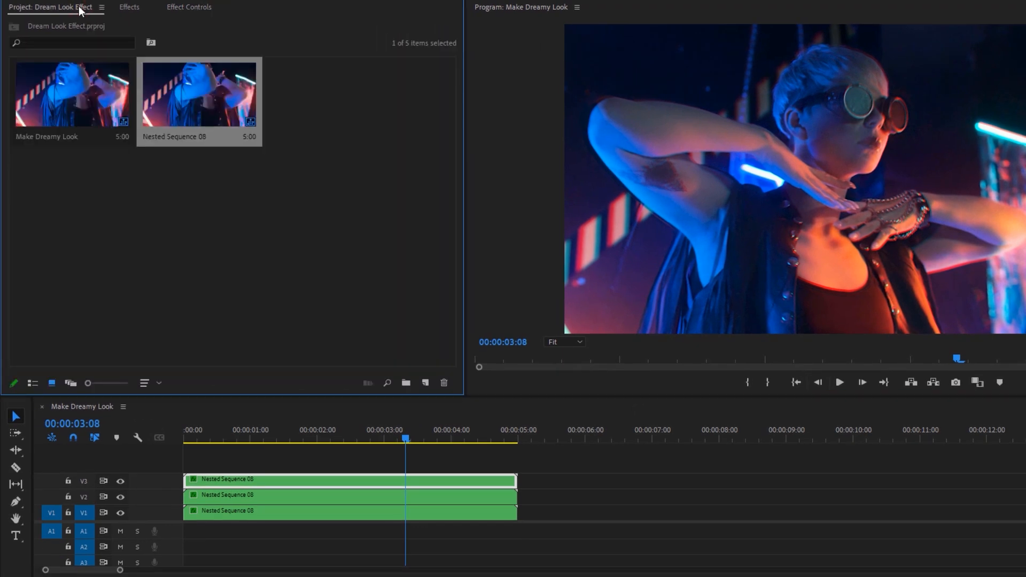
Step: Create a new 1920×1080 adjustment layer via New Item
click(426, 383)
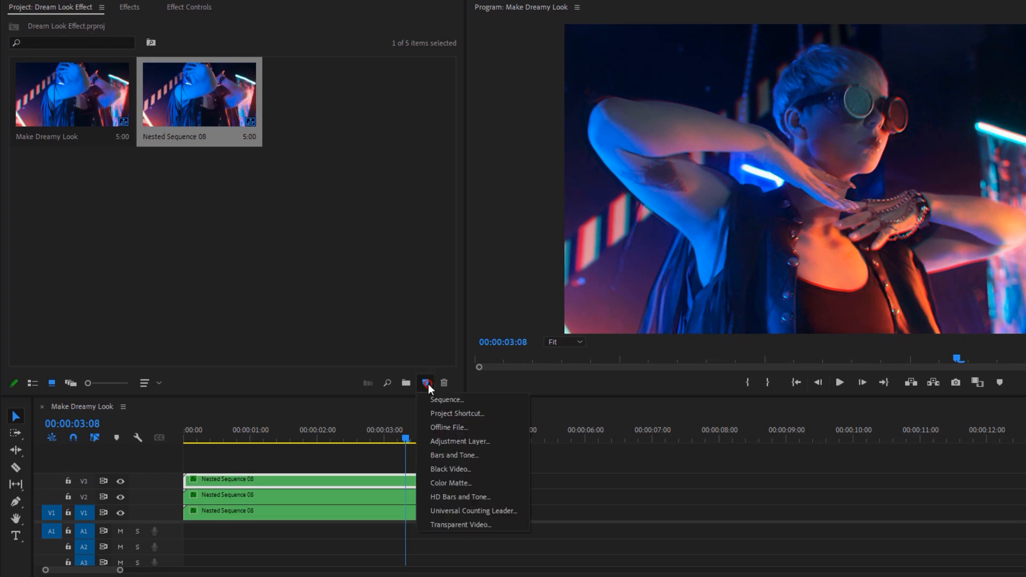
click(460, 441)
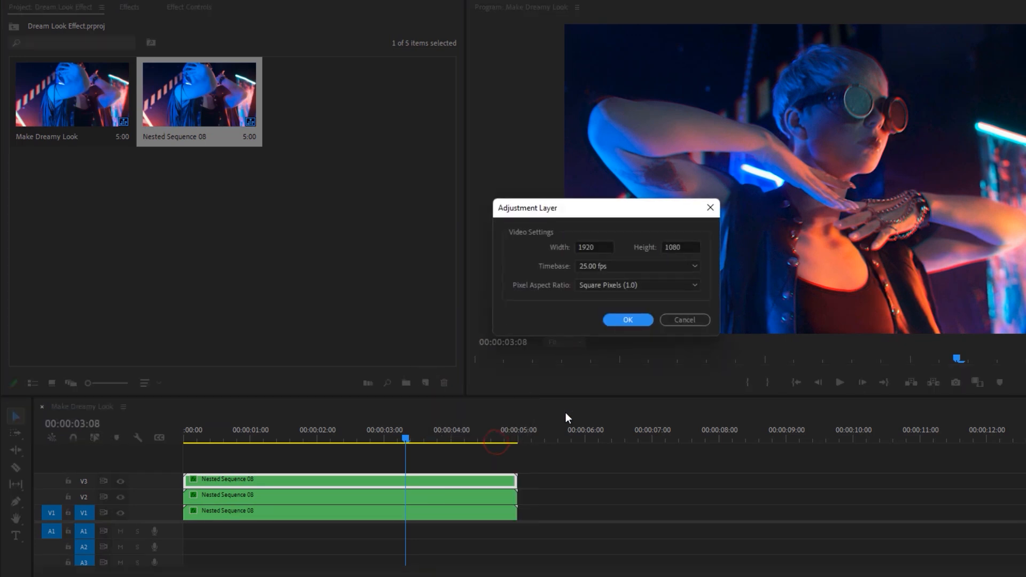
click(628, 320)
text(fast blur)
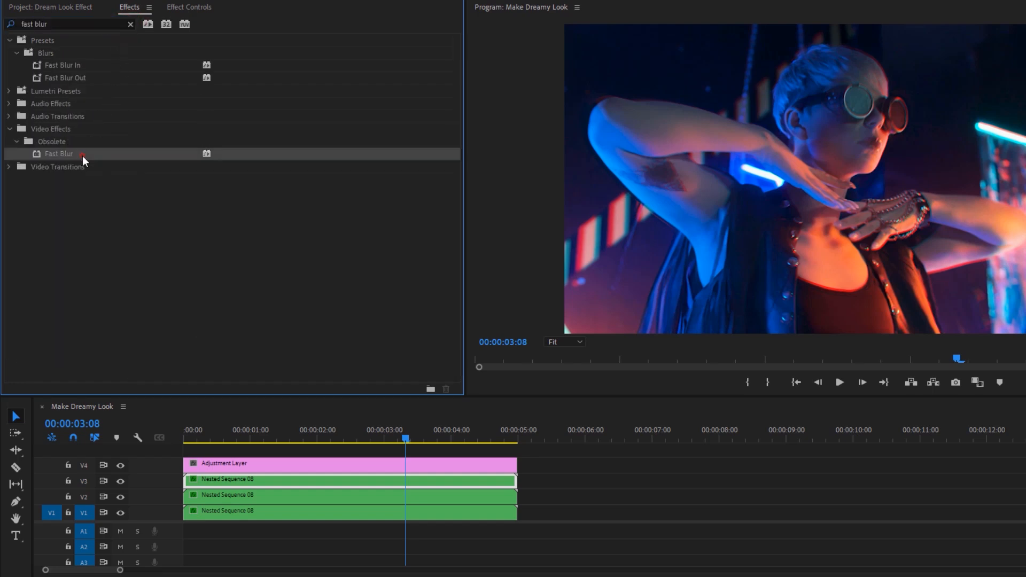
Step: Apply Fast Blur to the adjustment layer at 30.0 blurriness with Repeat Edge Pixels
drag(58, 153, 255, 463)
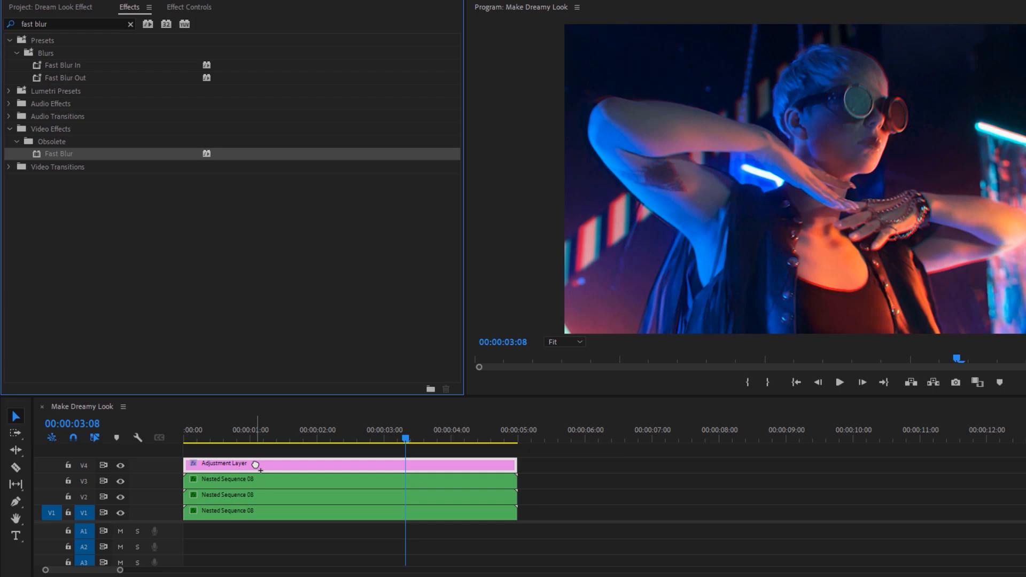
click(191, 8)
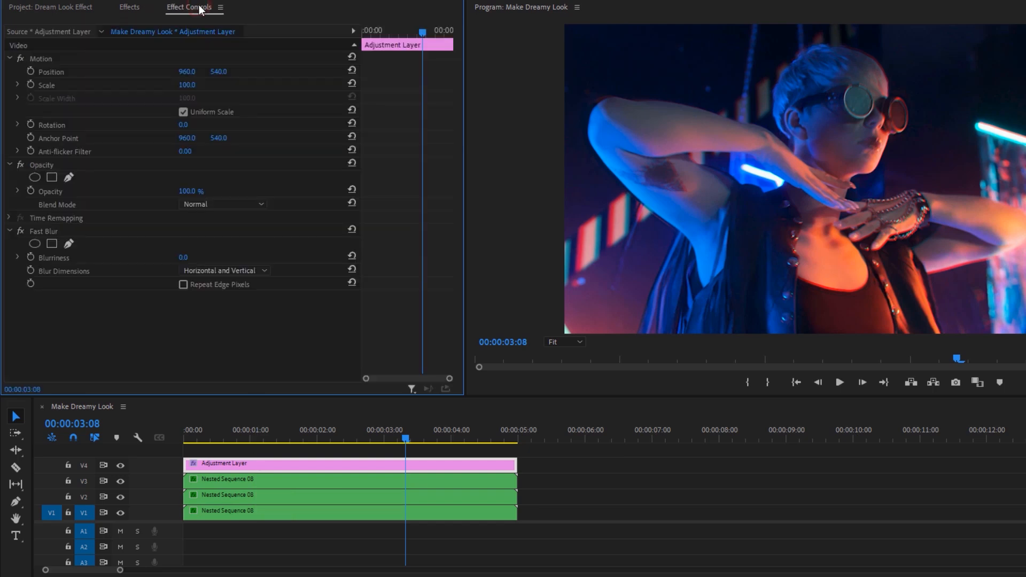
click(44, 231)
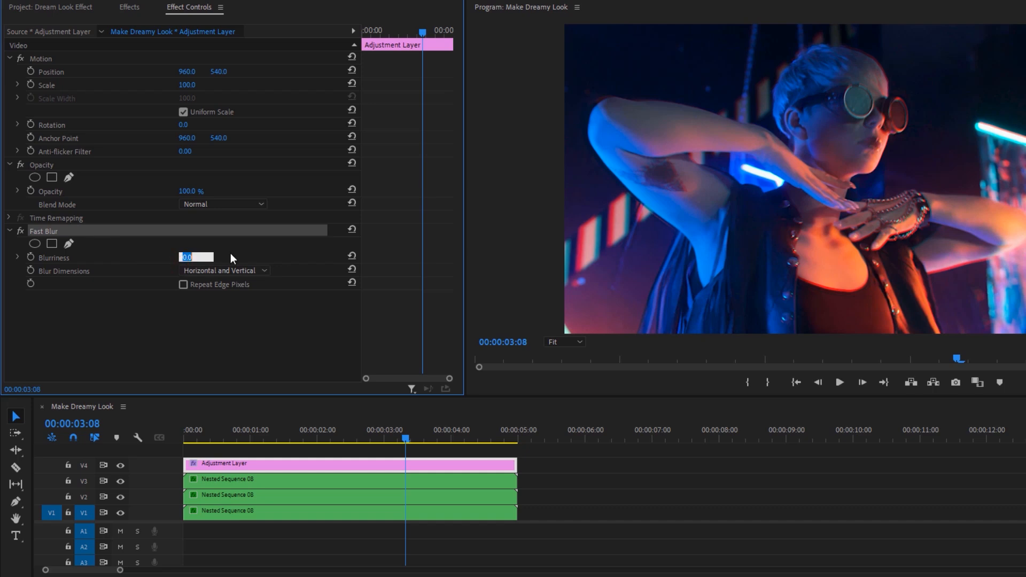
text(30.0)
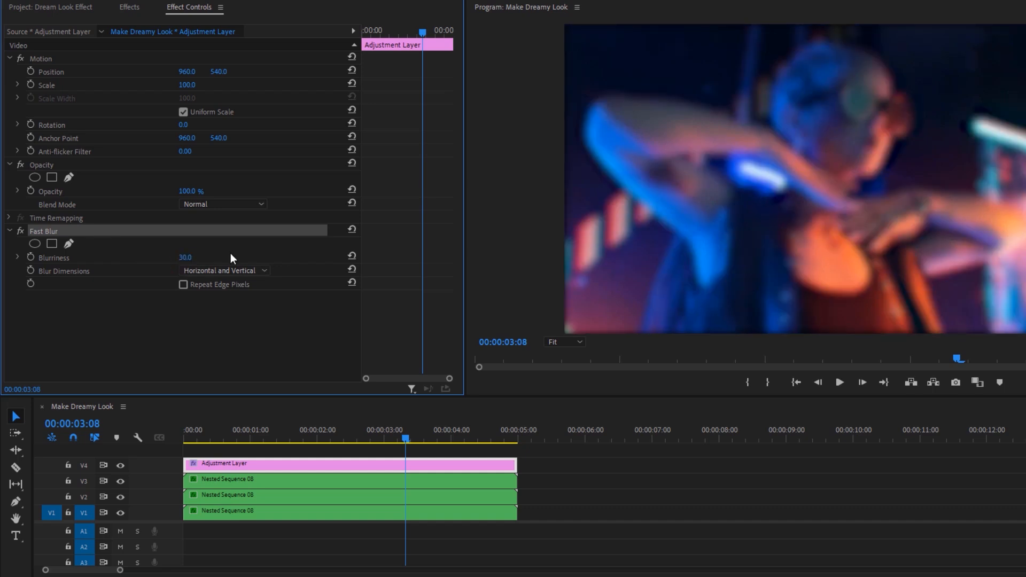
click(183, 284)
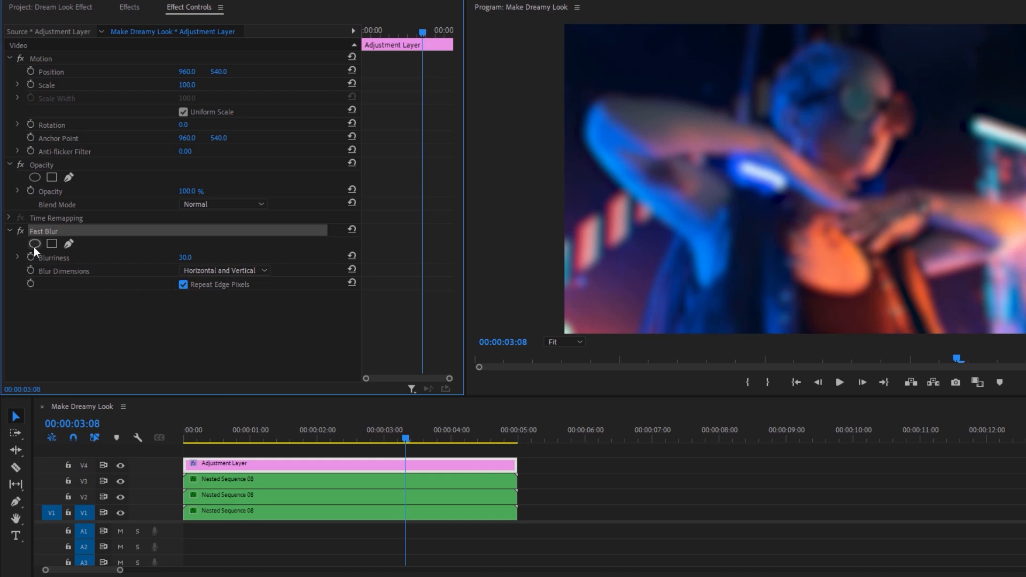
Step: Add an elliptical mask to the Fast Blur effect
click(33, 243)
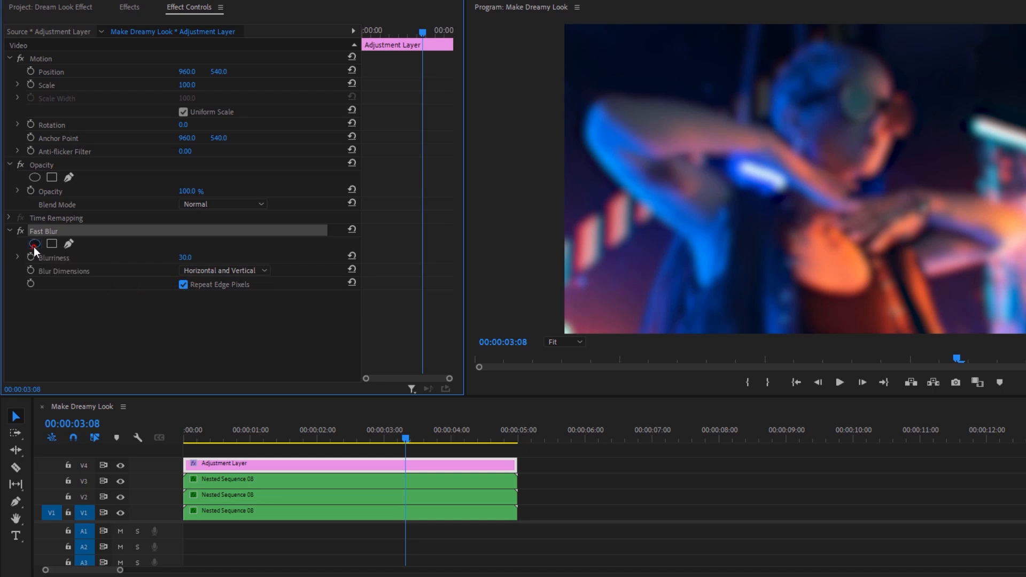
click(30, 243)
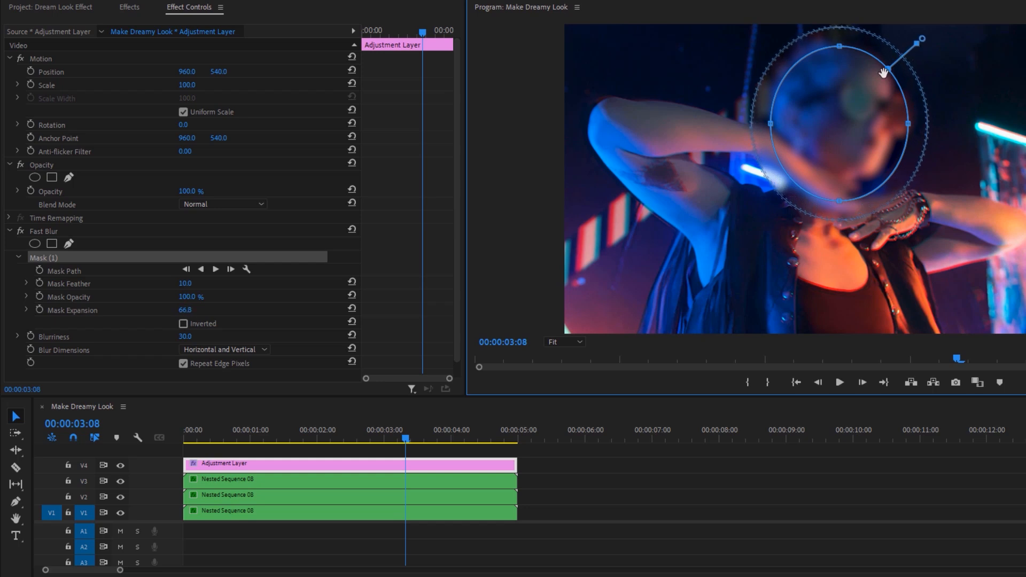
Step: Set the head mask feather to 50 and return to the sequence start
click(189, 284)
text(50)
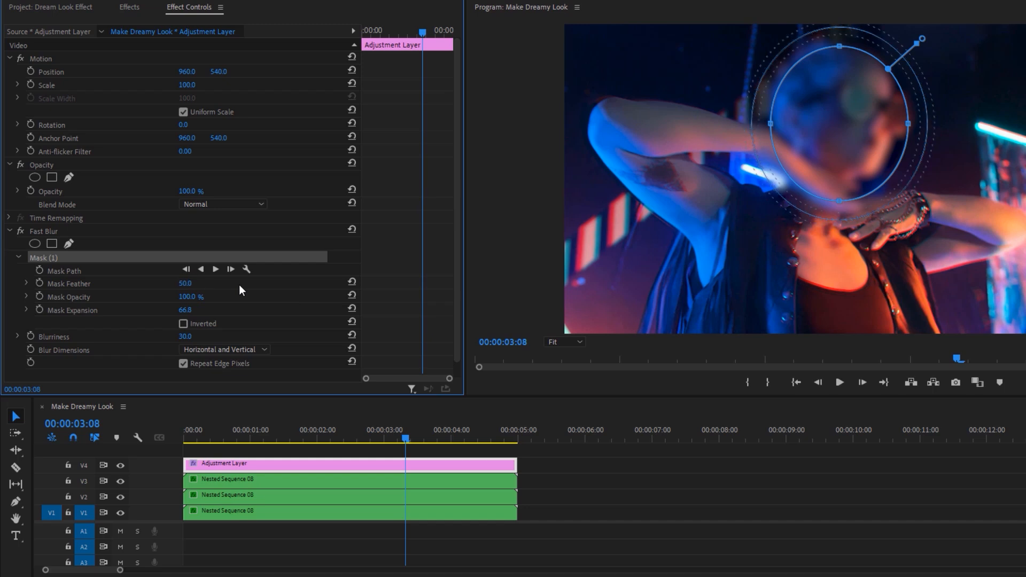
click(181, 449)
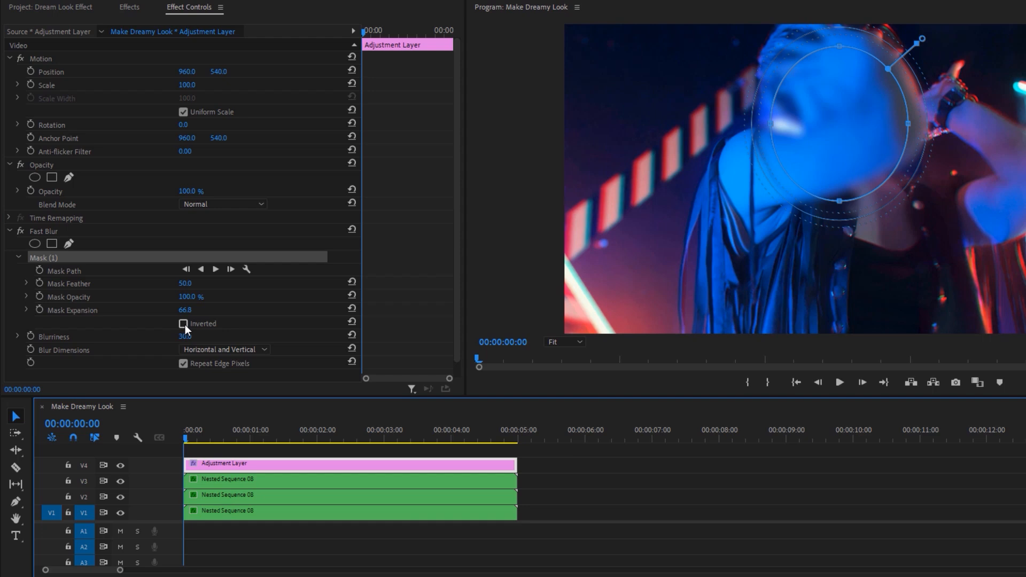
Step: Invert the mask and keyframe its path to follow her head through the clip
click(183, 324)
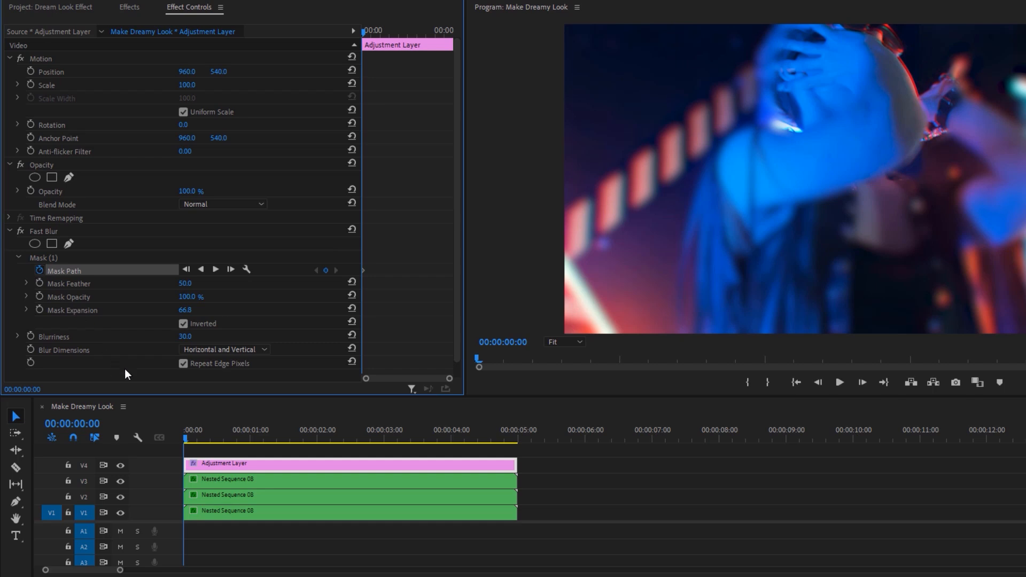
click(250, 439)
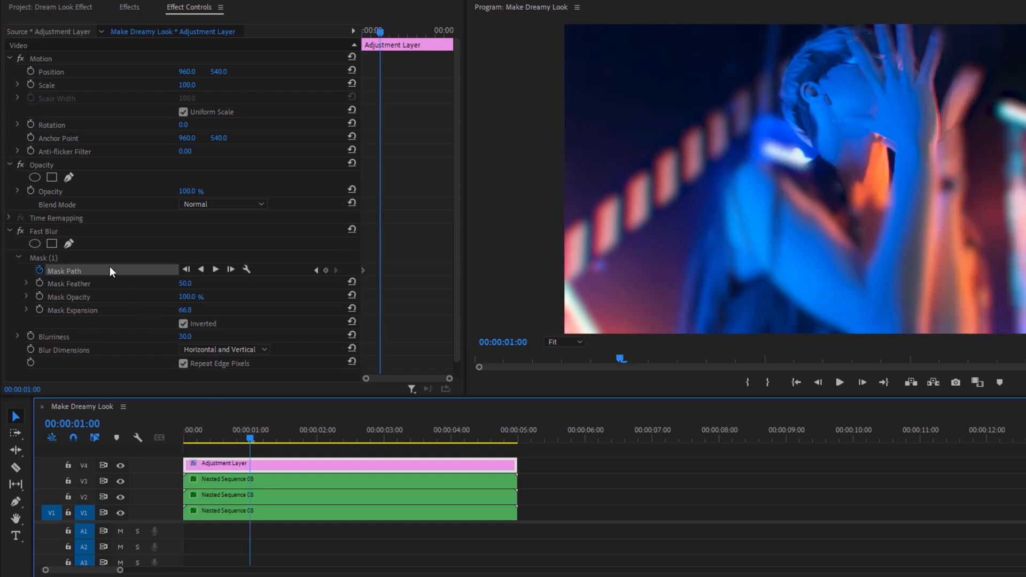
click(37, 258)
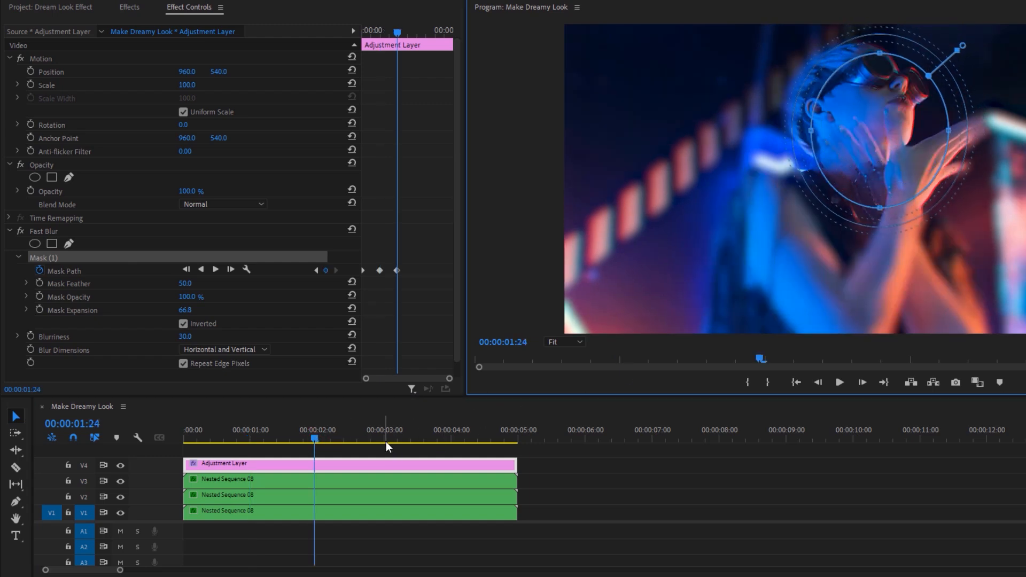
click(451, 445)
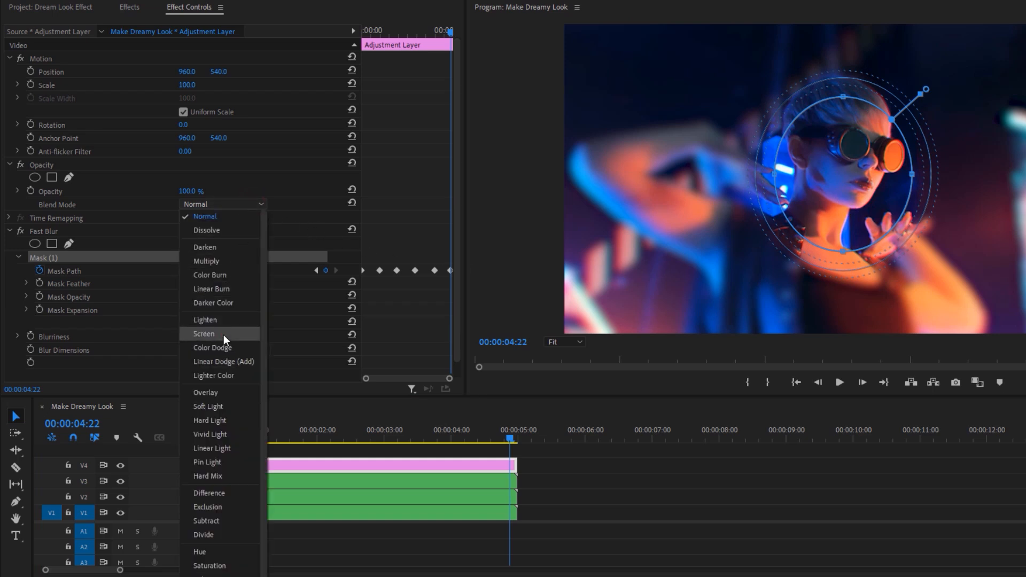
Step: Set the glow adjustment layer to Screen blend mode and lower its opacity to 76%
click(204, 334)
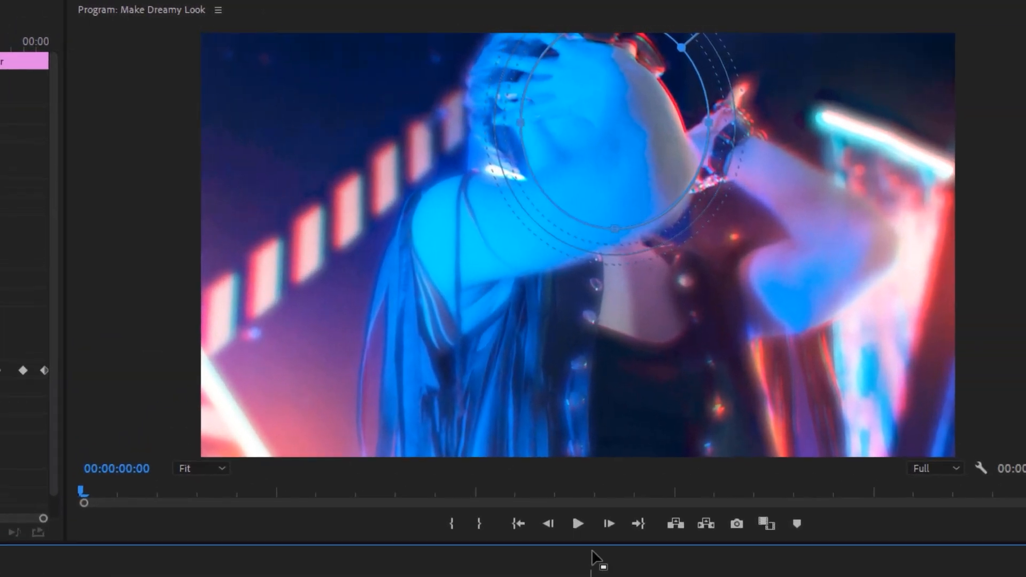
click(578, 524)
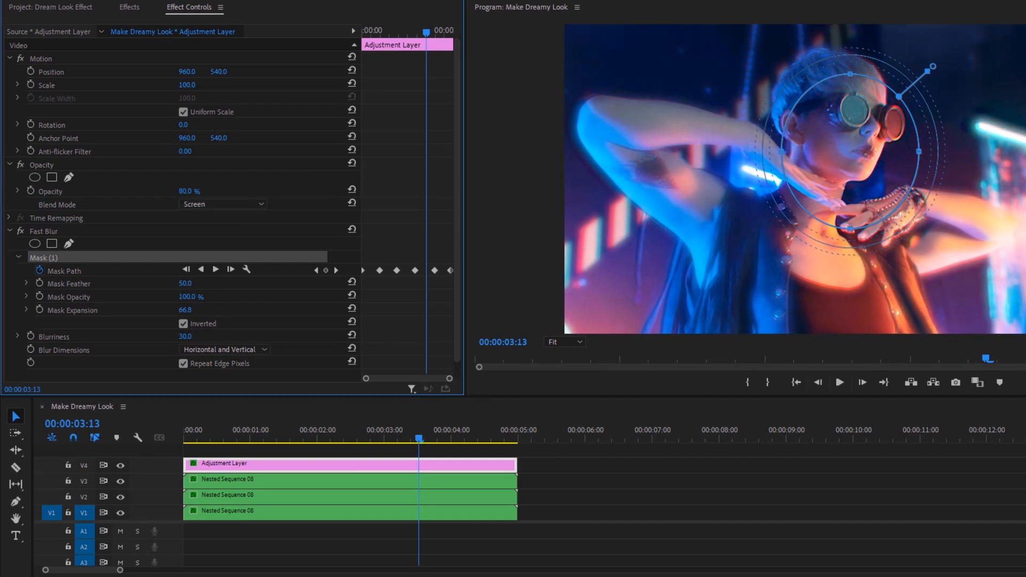
drag(193, 190, 188, 190)
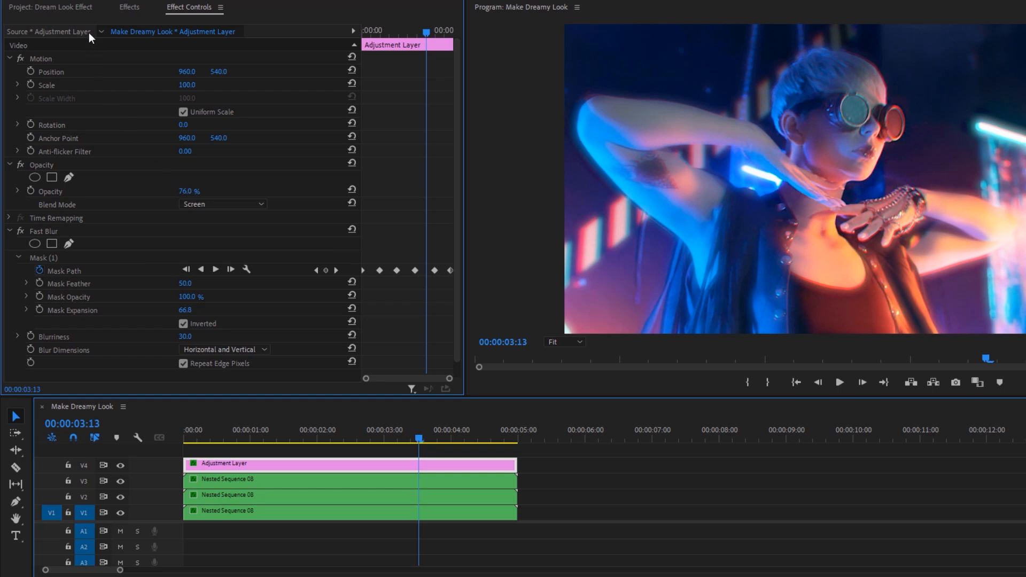
click(40, 5)
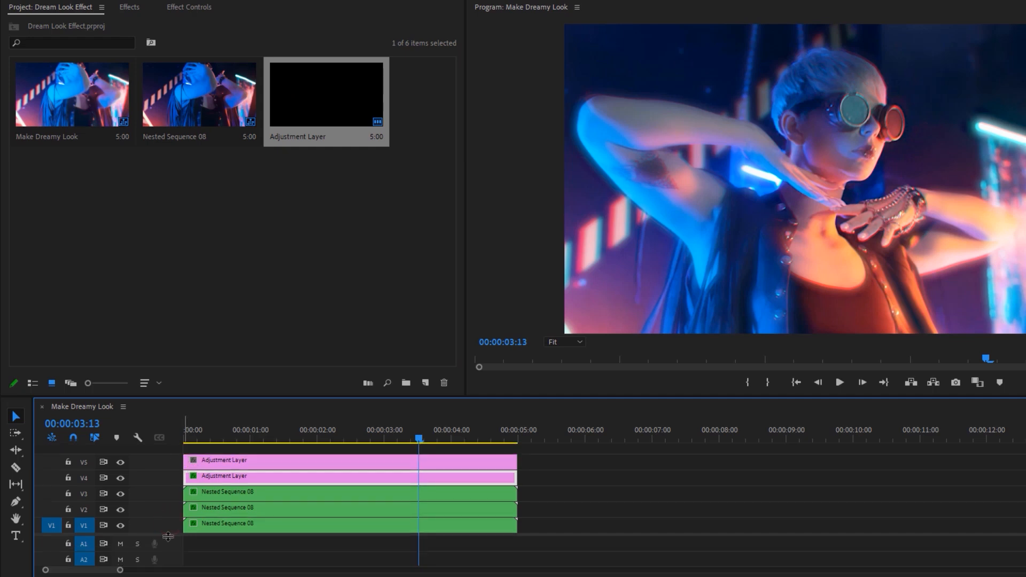
Step: Find Lens Distortion via an Effects search for 'lens dis' and apply it to the top layer
click(129, 7)
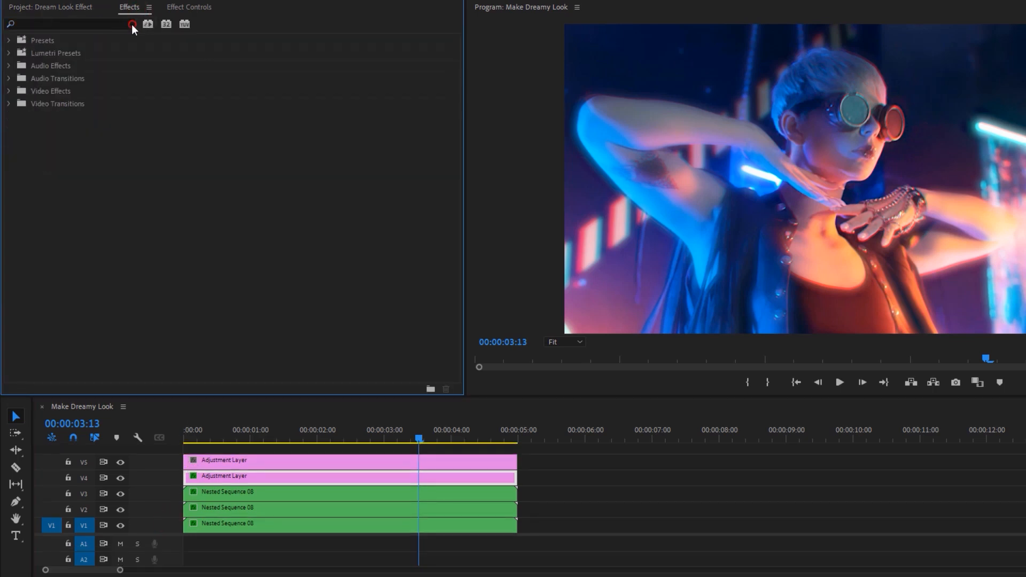
text(lens dis)
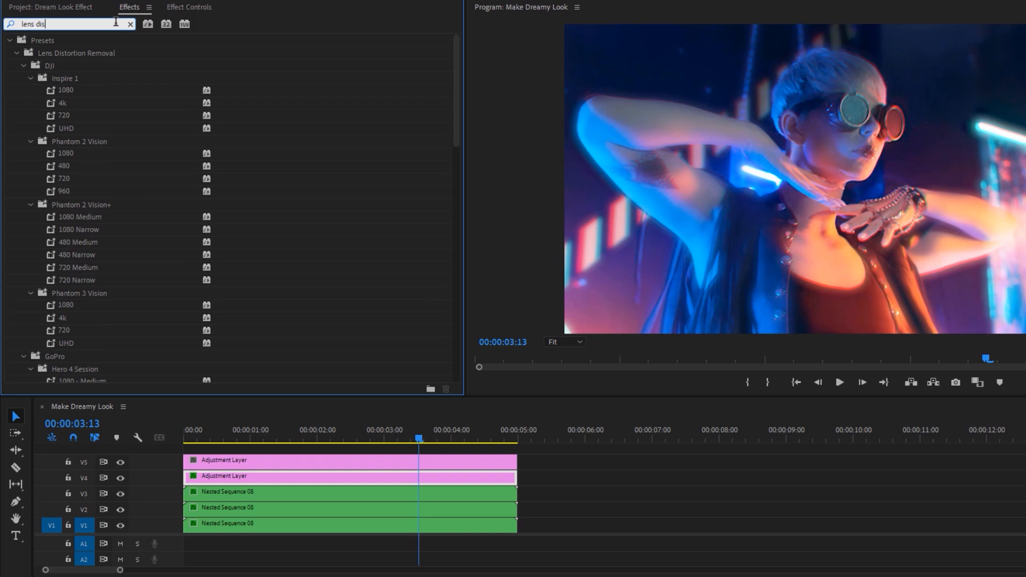
click(14, 53)
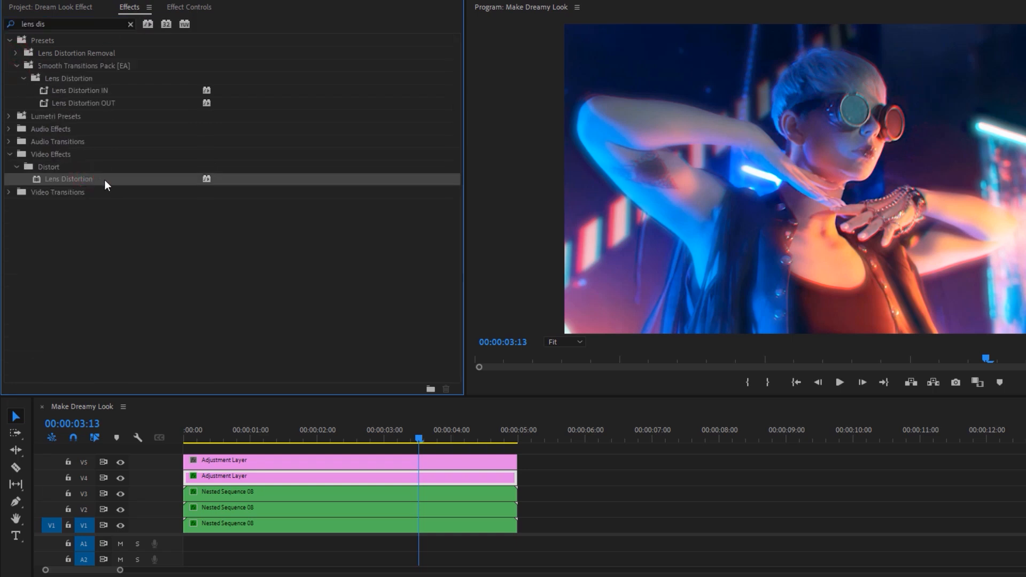
mouse_move(248, 434)
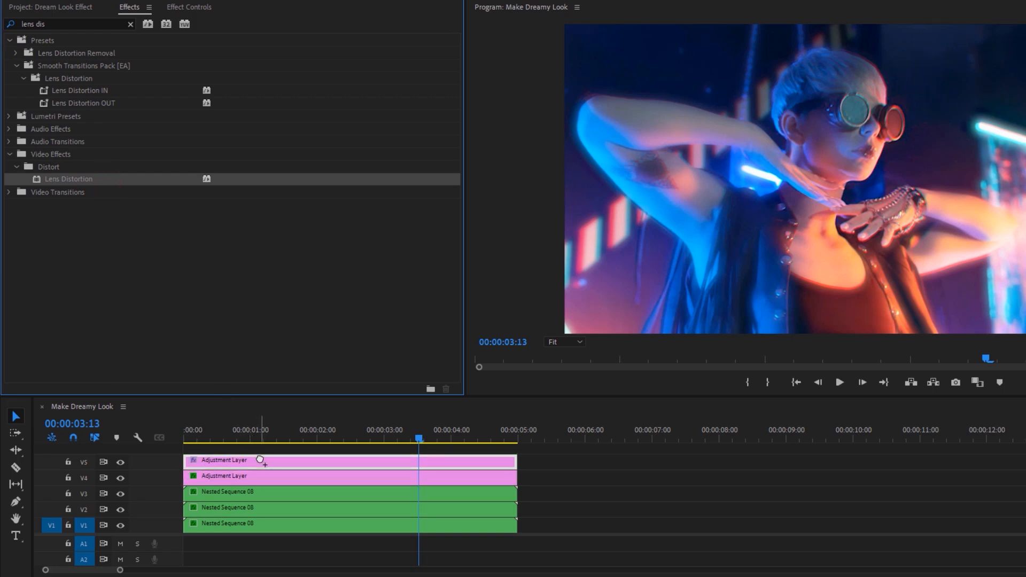
click(191, 6)
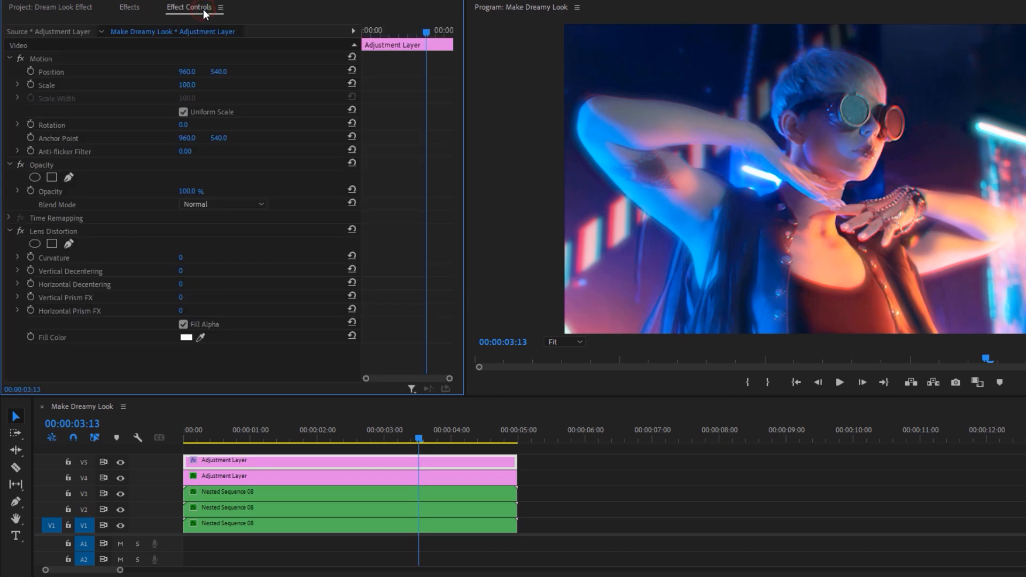
mouse_move(95, 242)
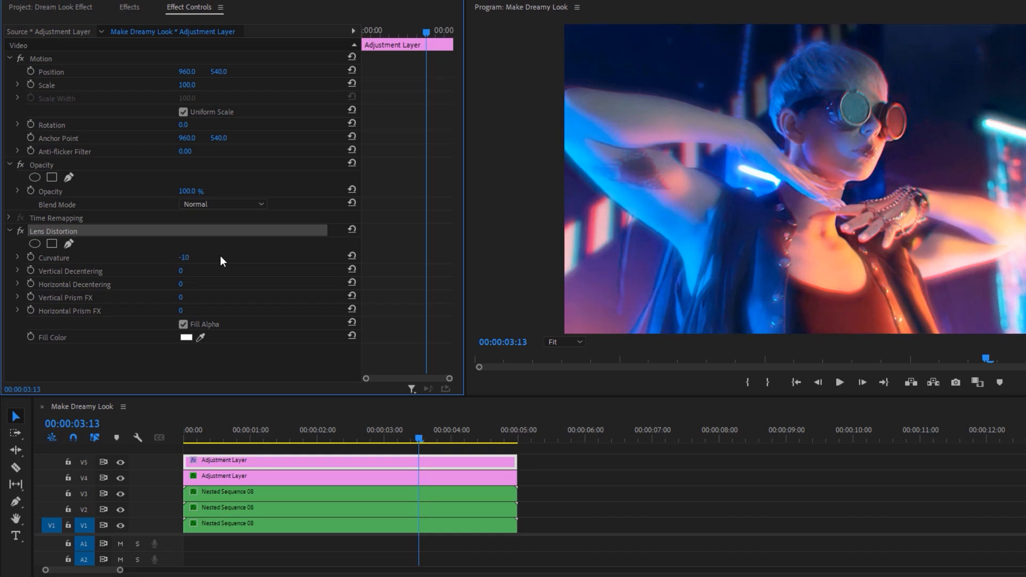
mouse_move(225, 276)
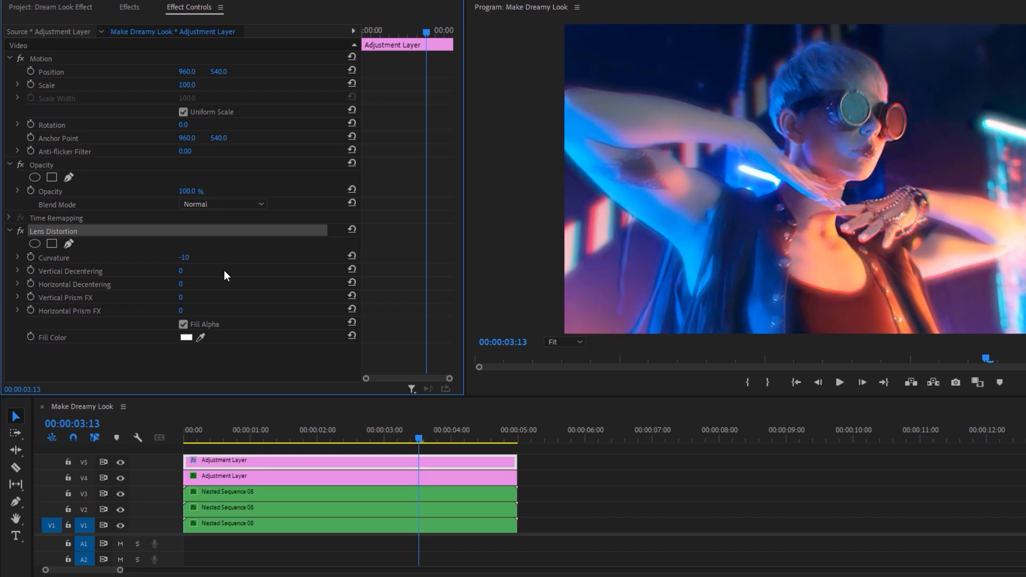